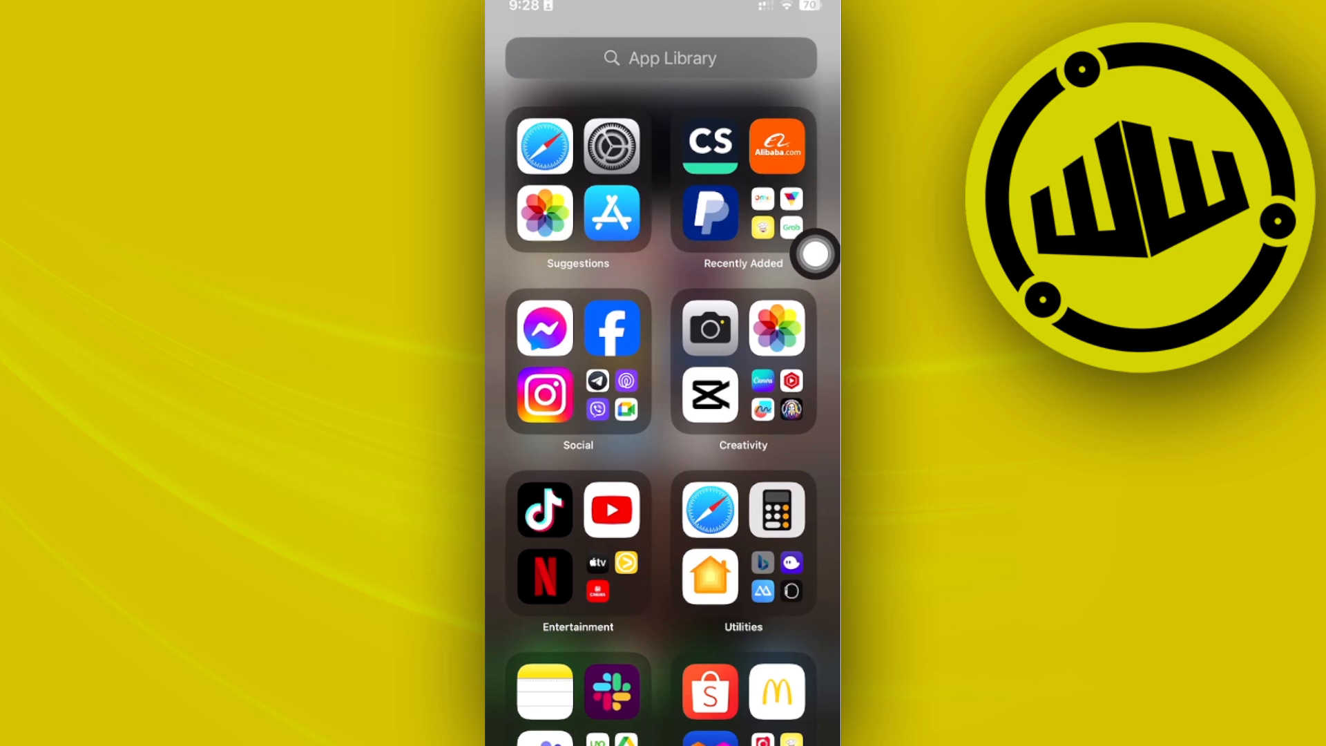
mouse_move(806, 290)
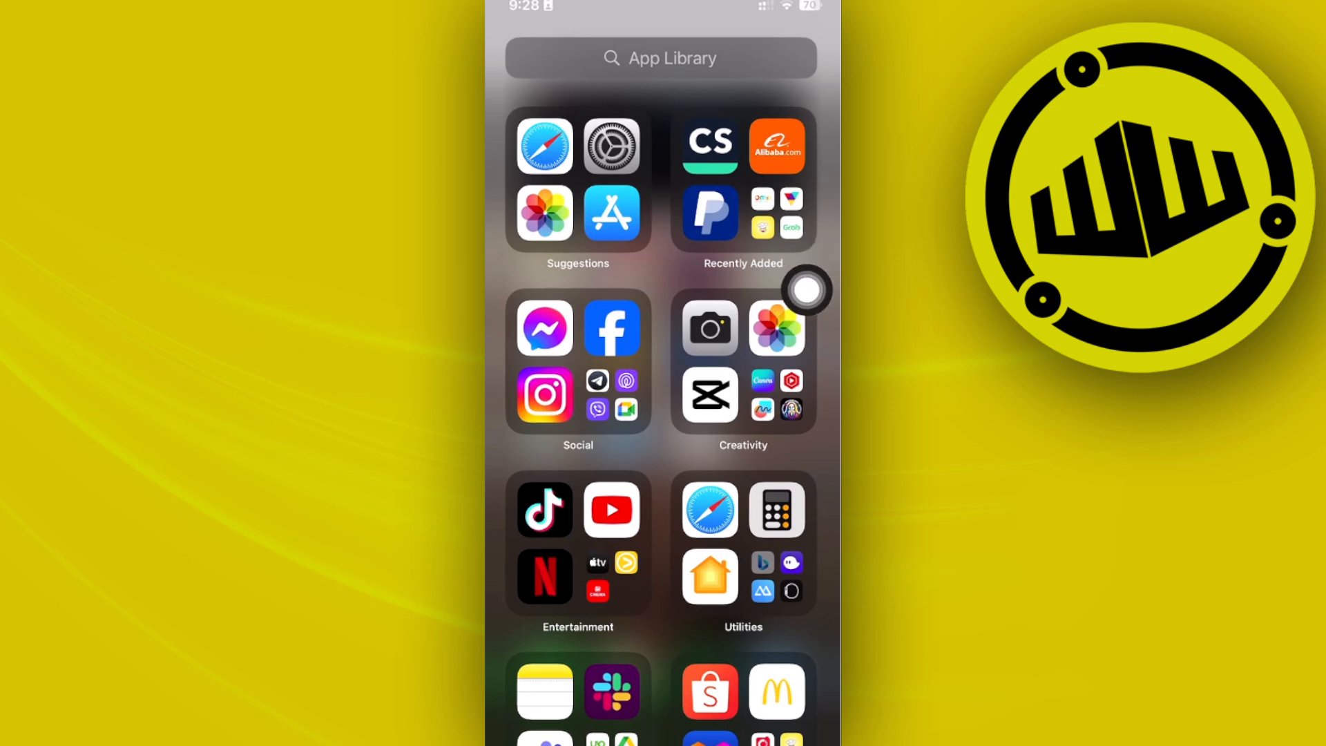
- Launch Messenger from the Social folder and search chats for 'How to'
left_click(543, 329)
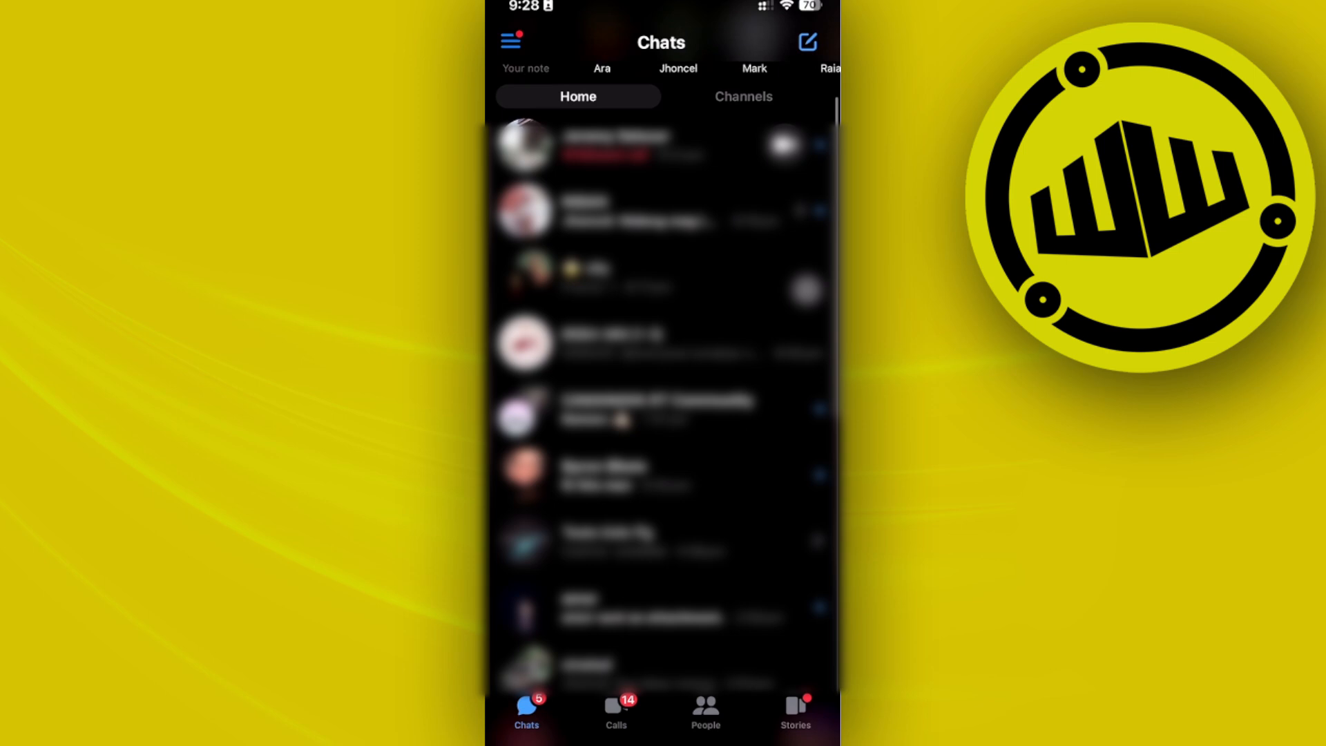
scroll("down", 3)
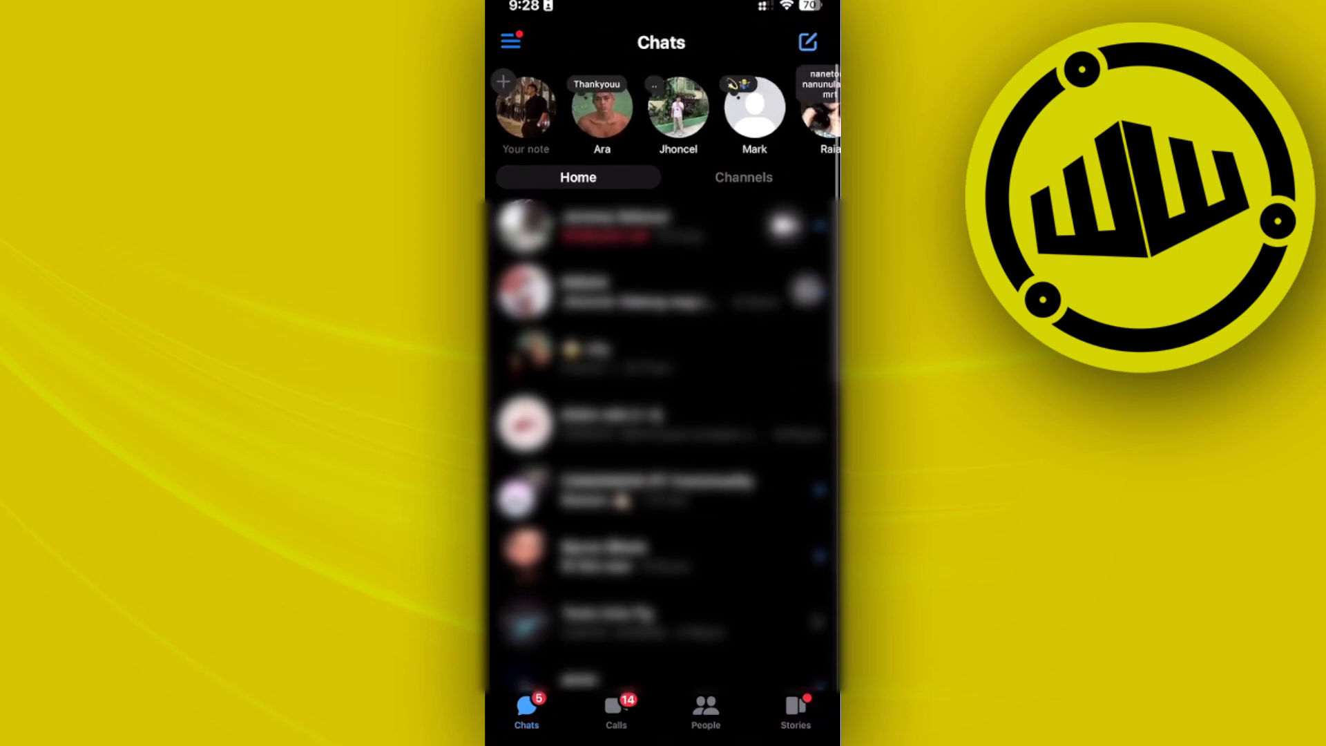
type("How to")
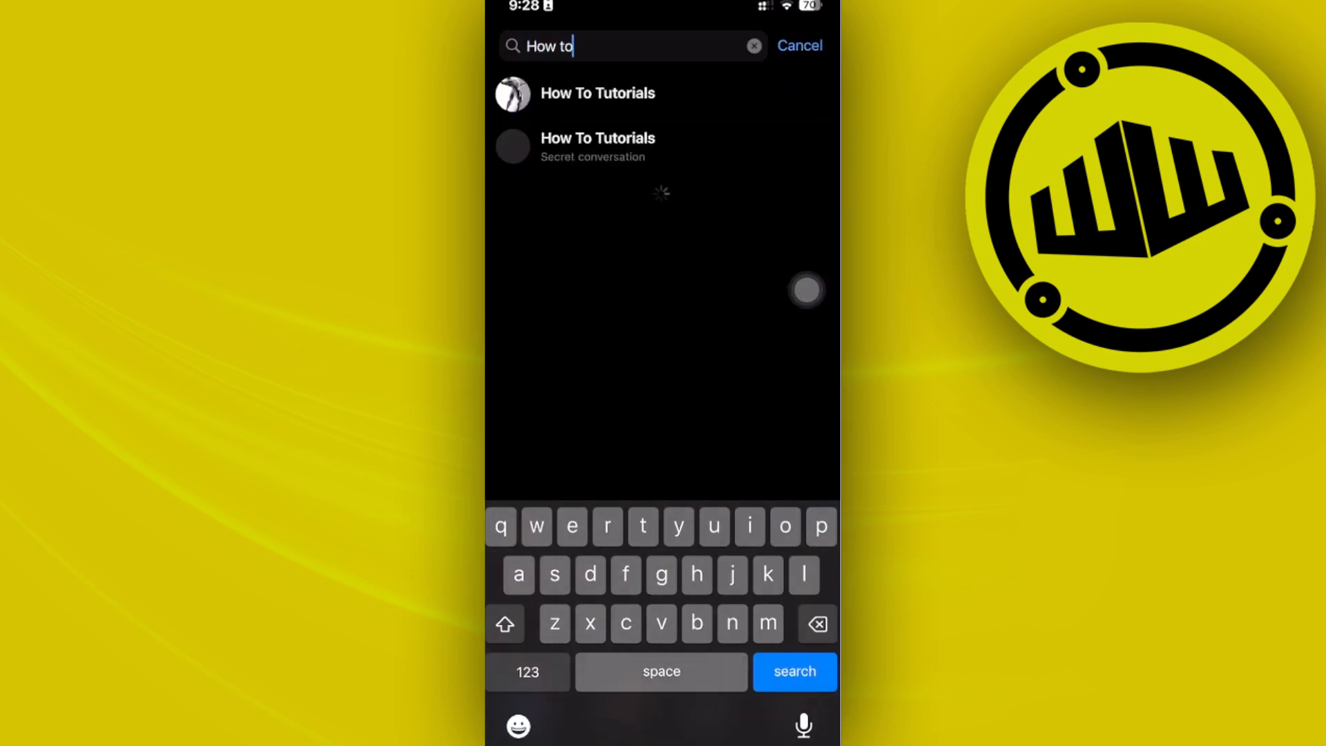
left_click(597, 92)
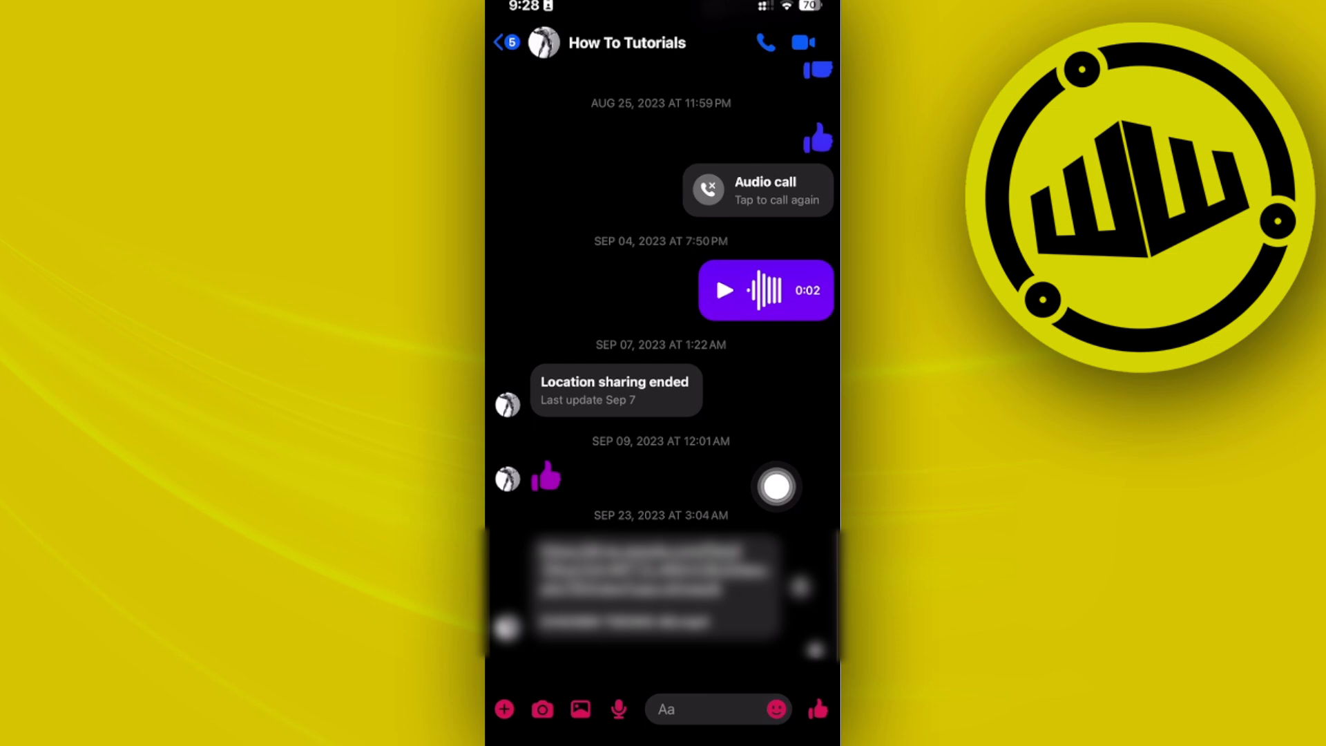
left_click(710, 708)
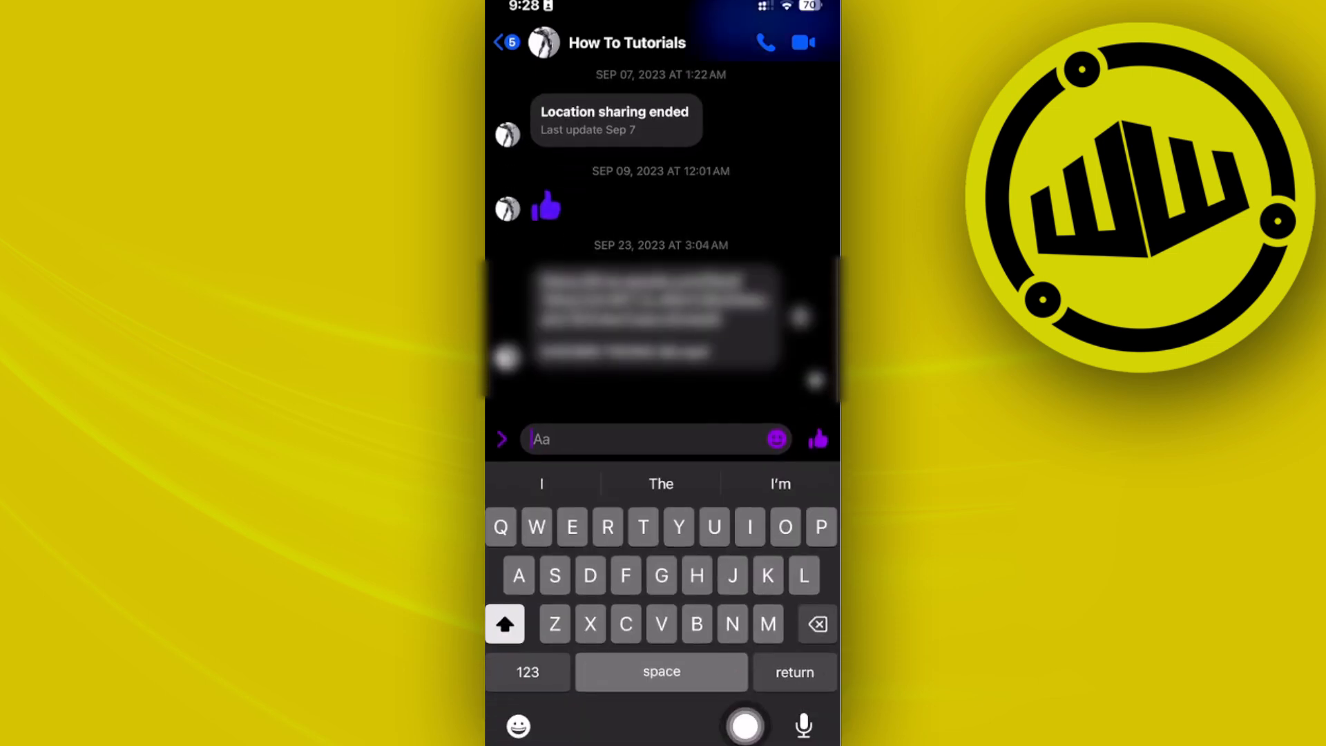
left_click(526, 672)
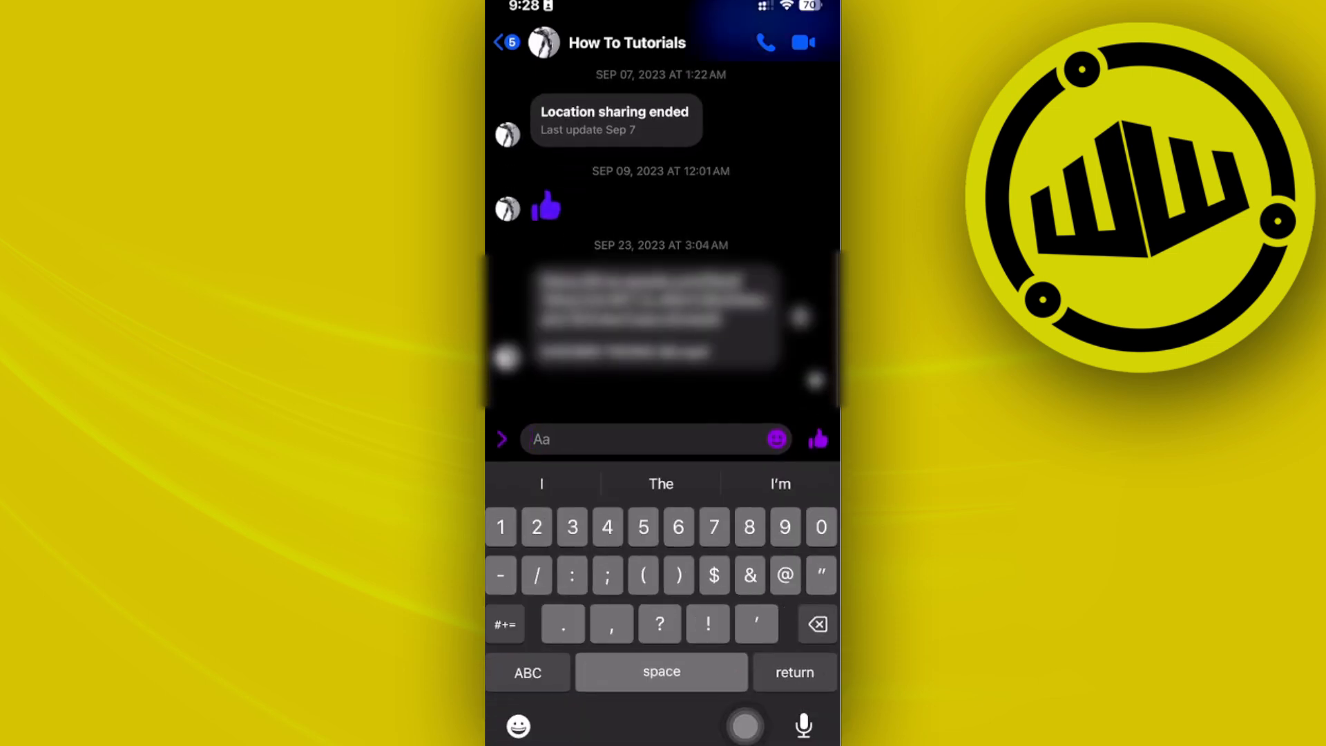
type("@m")
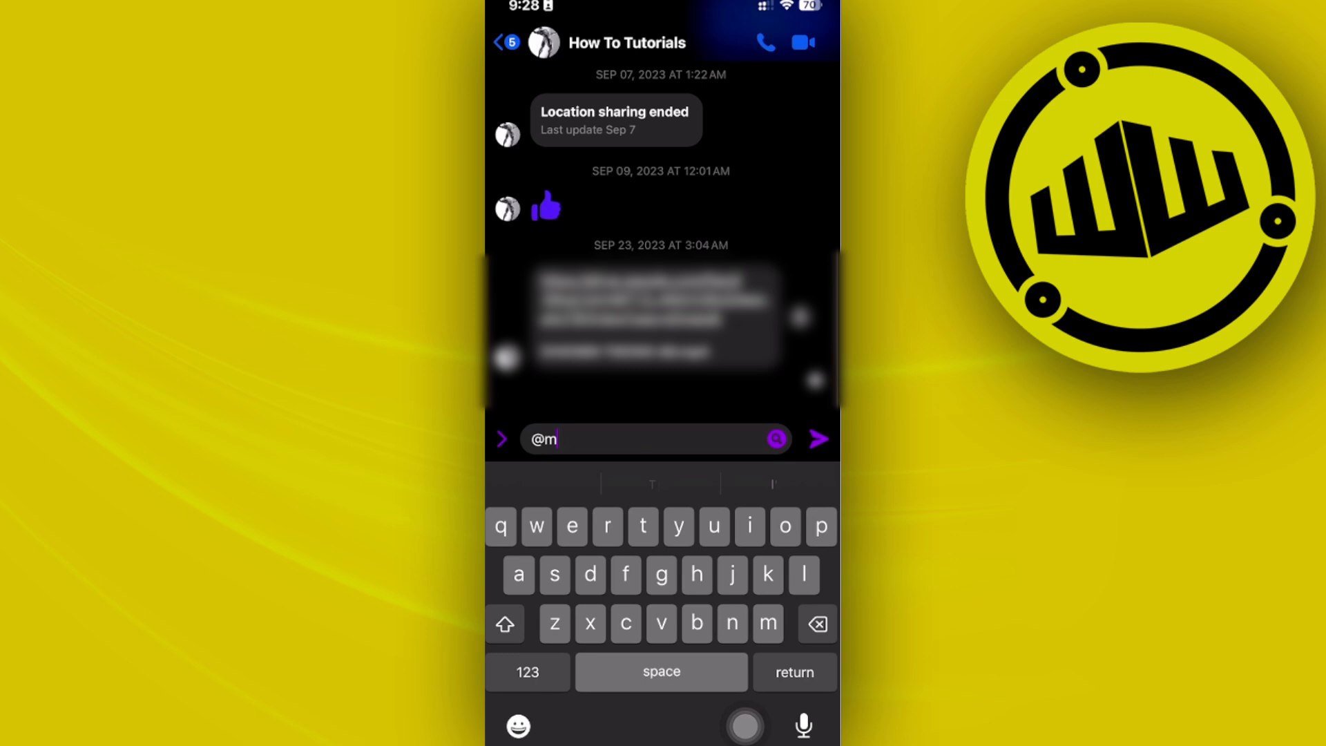
type("eta")
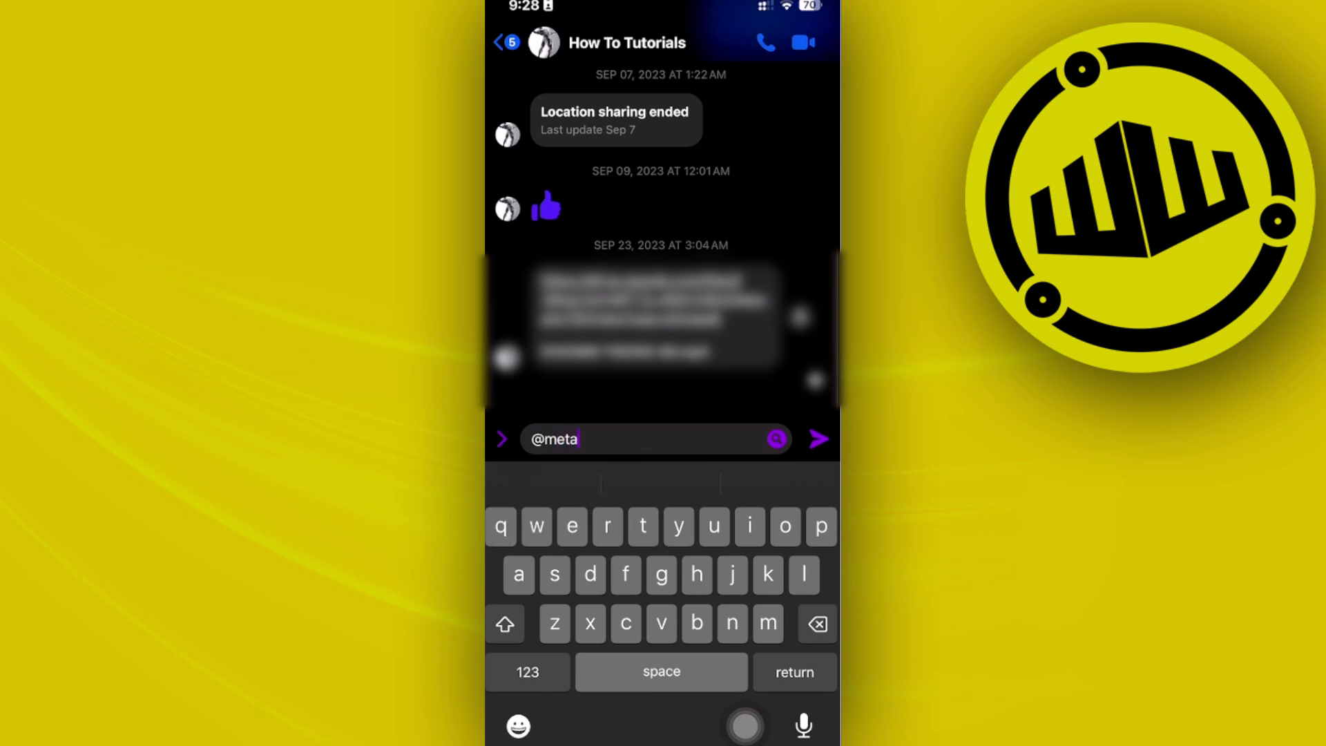
type("ai")
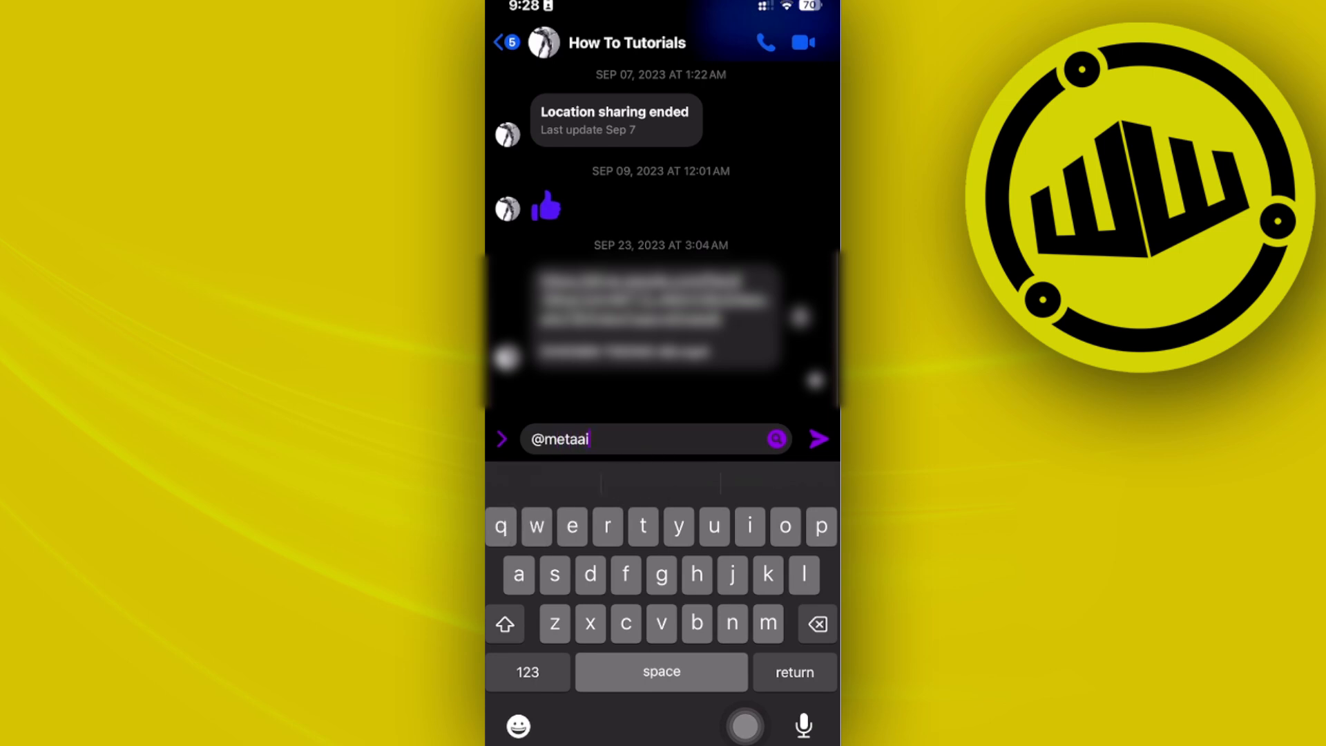